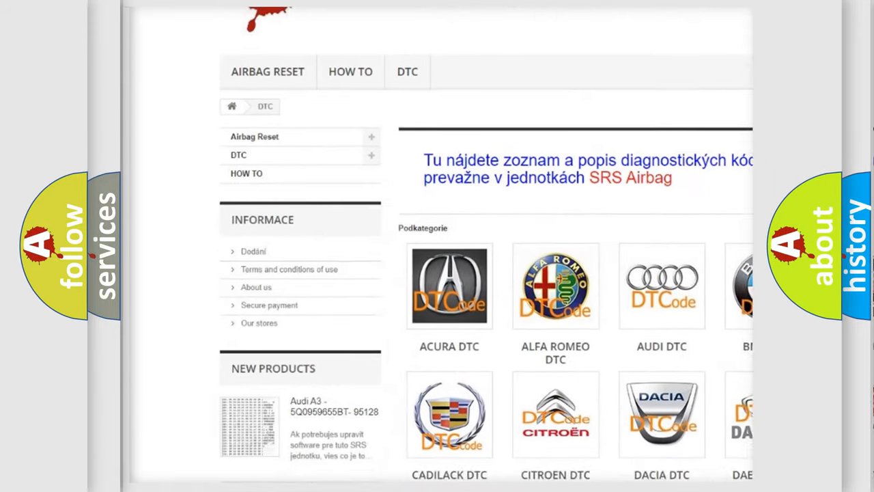
scroll("down", 3)
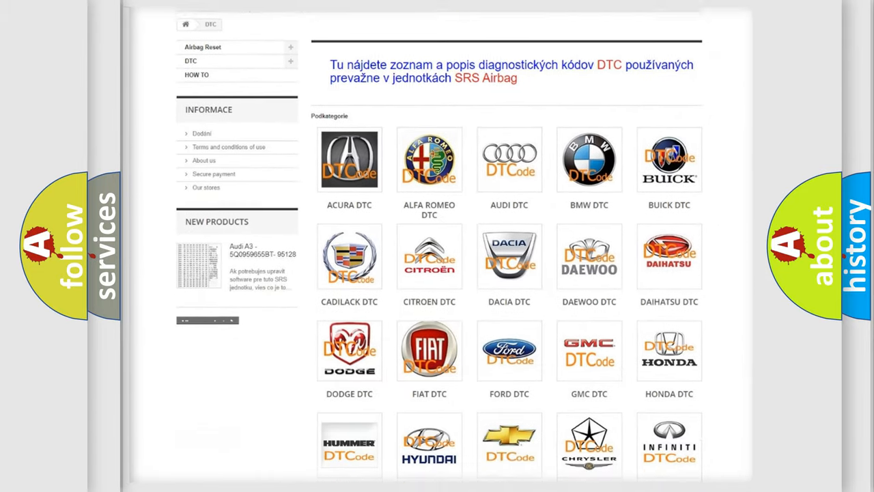
scroll("down", 3)
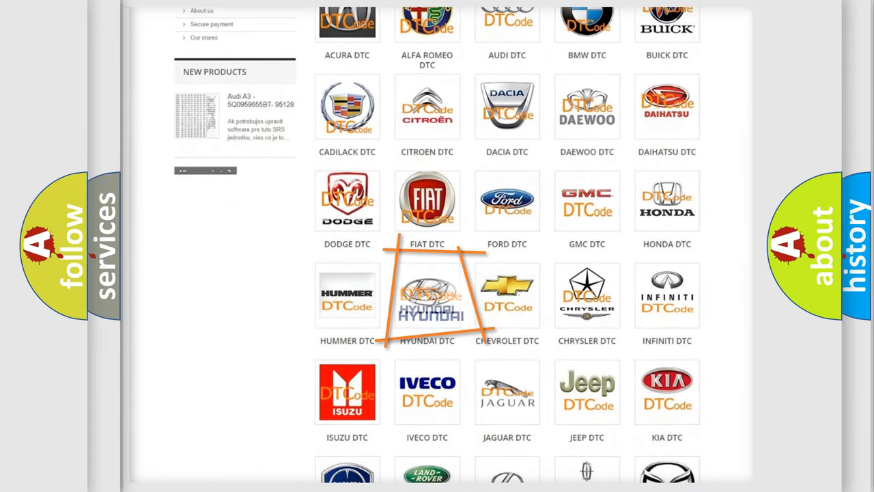